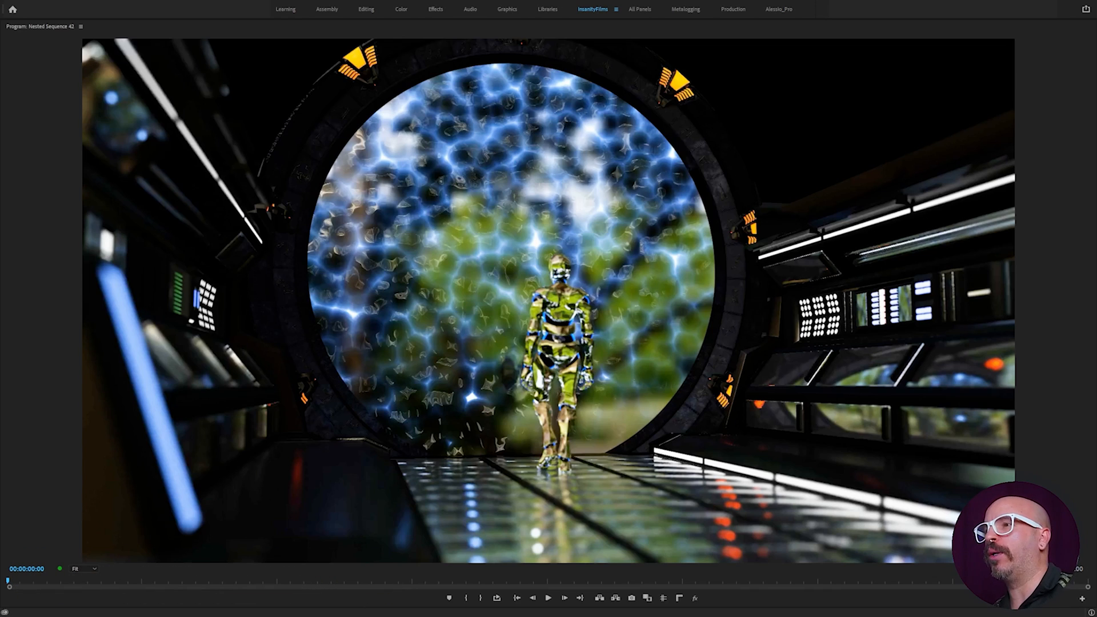
Play the final composited corridor render from 00:00:00:00 in the Program Monitor.
{"action": "left_click", "coordinate": [547, 597]}
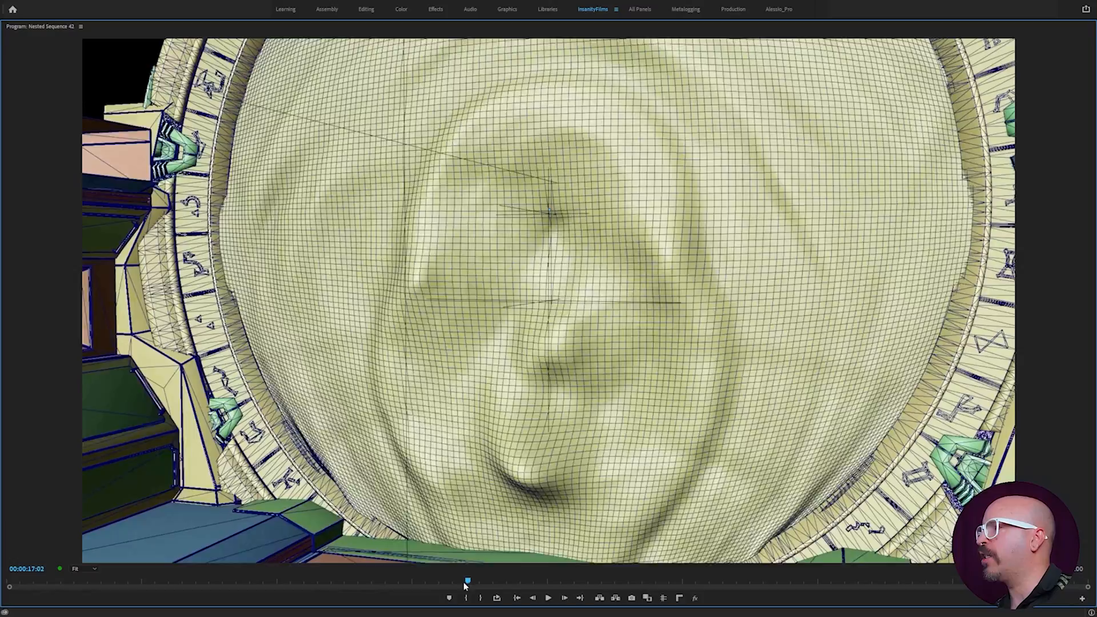
Scrub through the portal's wireframe pass, play it, then skip ahead to the grey clay pass.
{"action": "left_click_drag", "start_coordinate": [466, 580], "coordinate": [455, 580]}
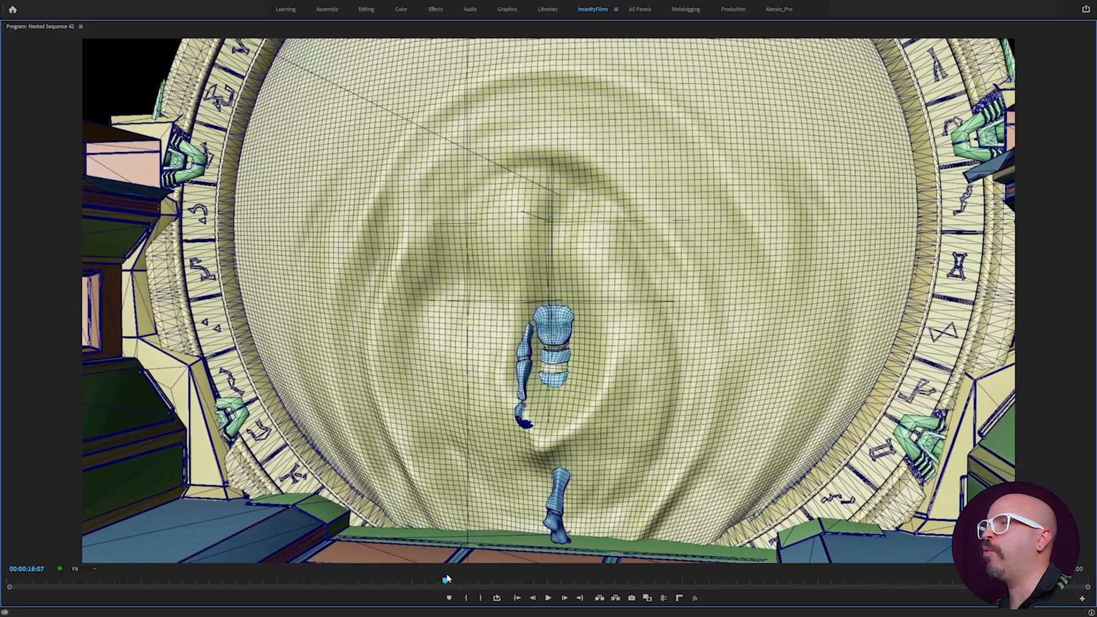
{"action": "left_click", "coordinate": [548, 597]}
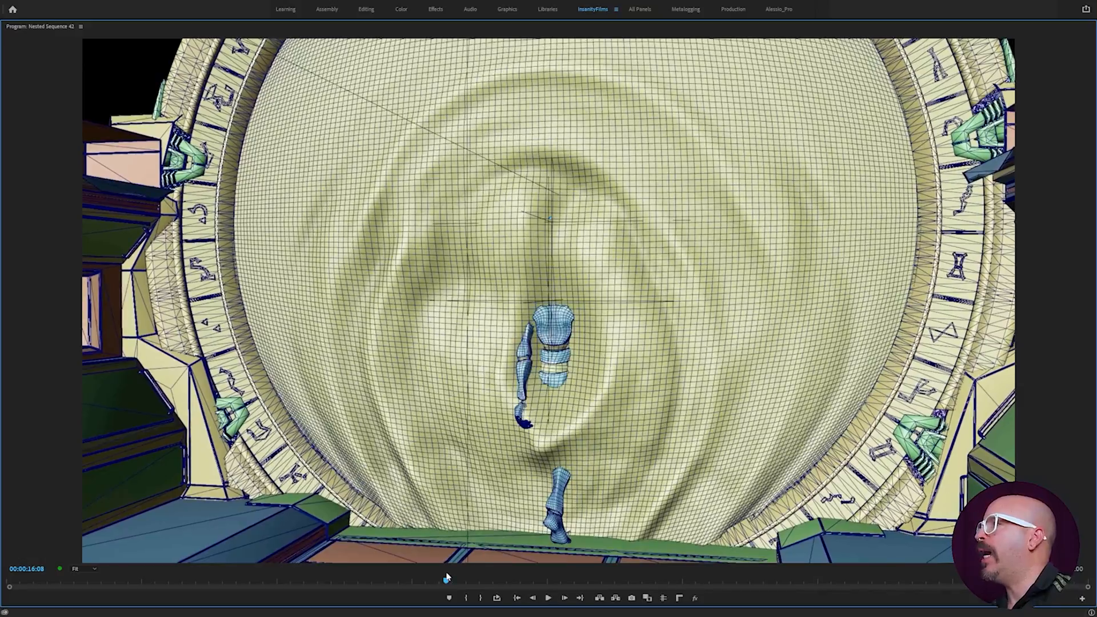
{"action": "left_click", "coordinate": [547, 598]}
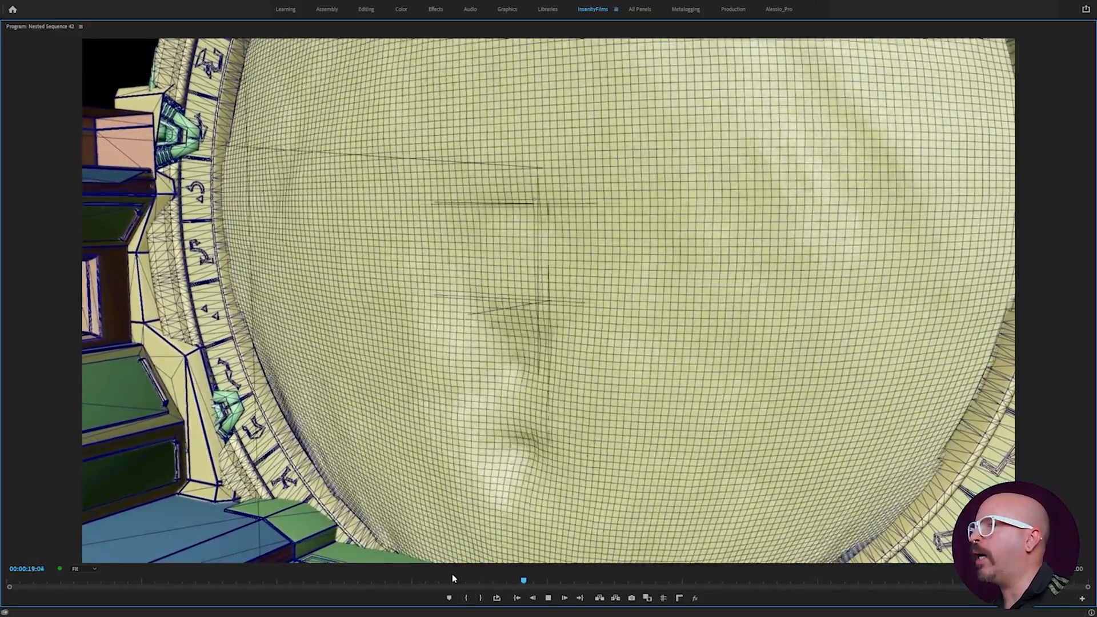
{"action": "left_click_drag", "start_coordinate": [523, 580], "coordinate": [578, 580]}
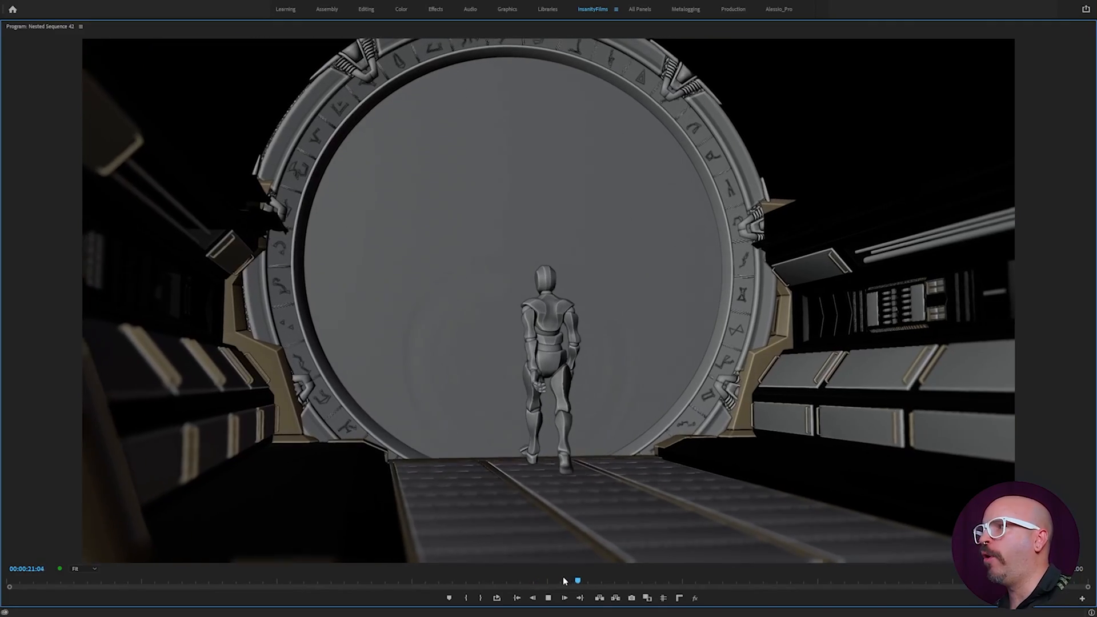
Pause on the untextured grey render of the figure walking toward the gate.
{"action": "left_click", "coordinate": [547, 597]}
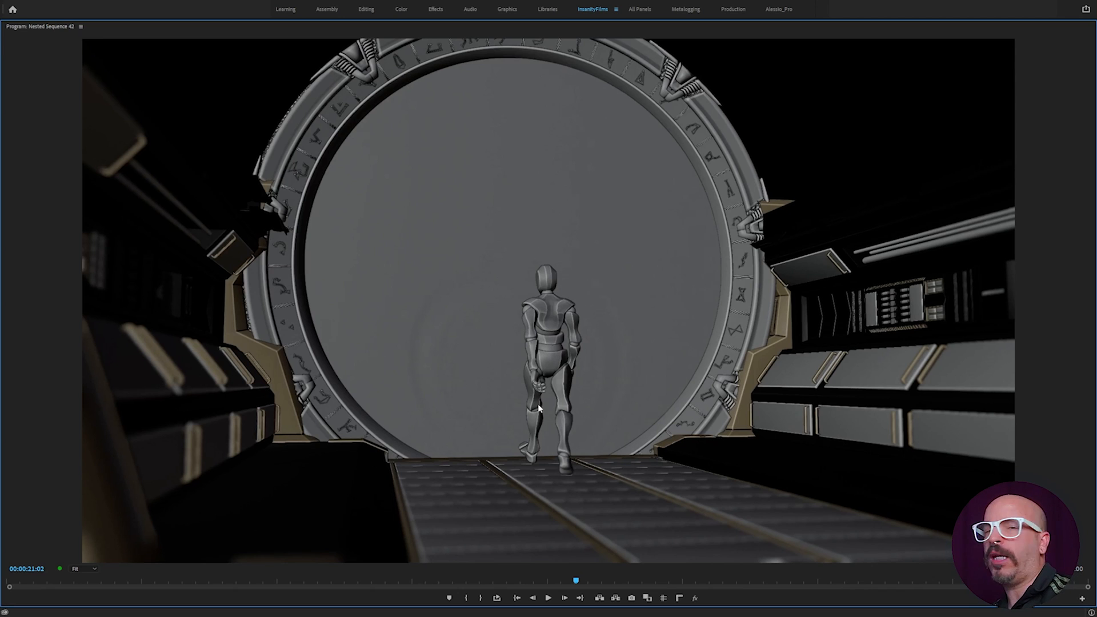
{"action": "mouse_move", "coordinate": [561, 399]}
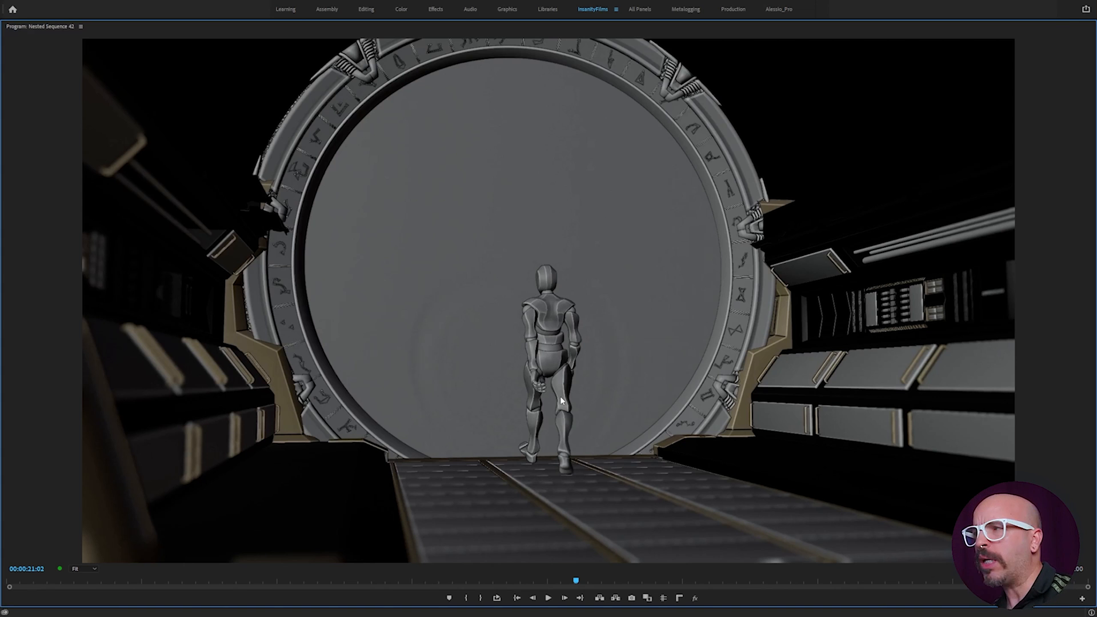
{"action": "left_click", "coordinate": [547, 597]}
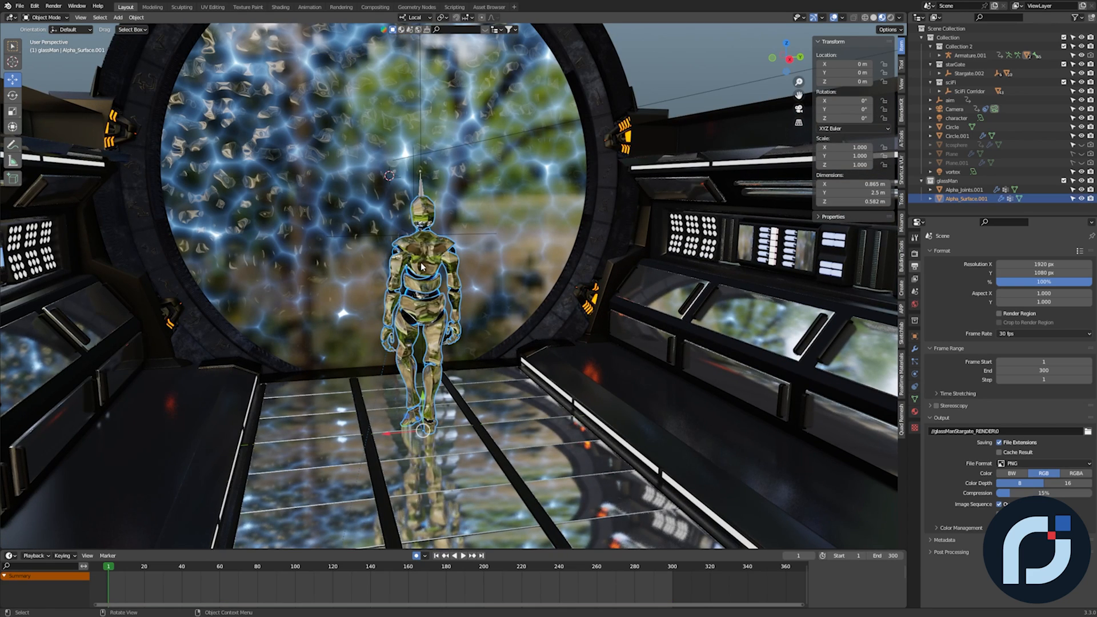
{"action": "mouse_move", "coordinate": [350, 281]}
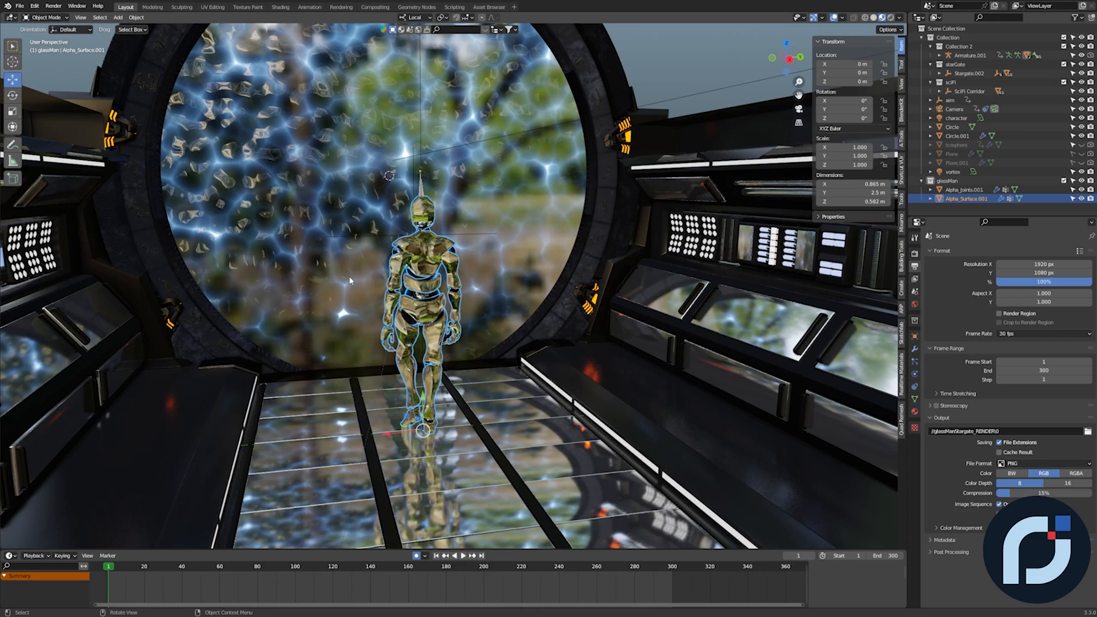
{"action": "mouse_move", "coordinate": [406, 254]}
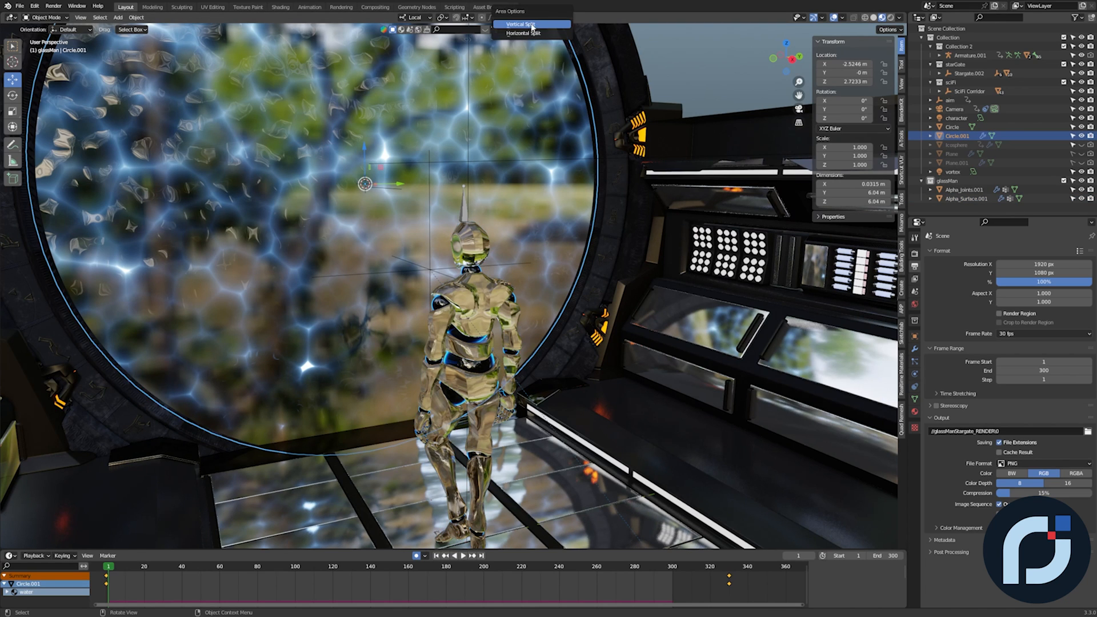
Split off a Shader Editor beside Circle.001, play the water animation, and enter the CAUSTICS group.
{"action": "left_click", "coordinate": [519, 24]}
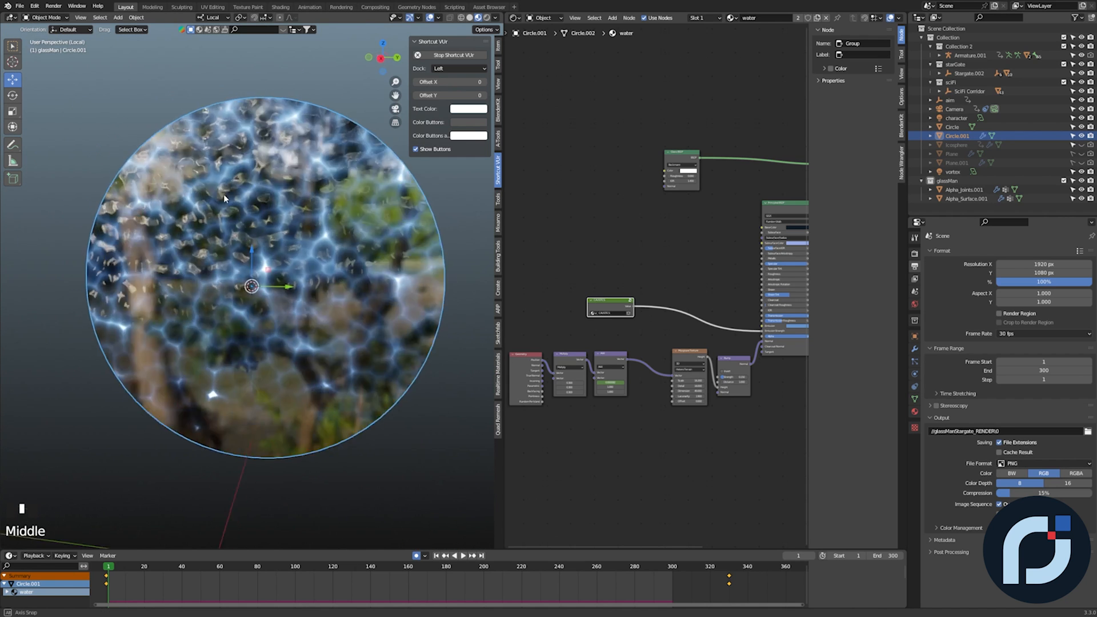
{"action": "scroll", "scroll_direction": "up", "scroll_amount": 3}
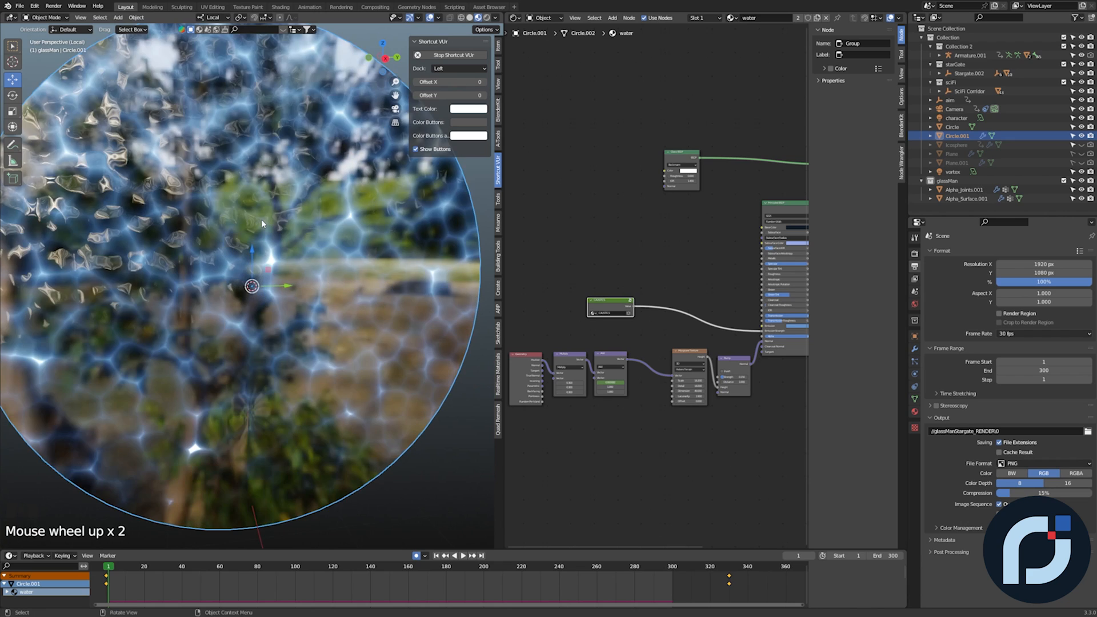
{"action": "key", "text": "space"}
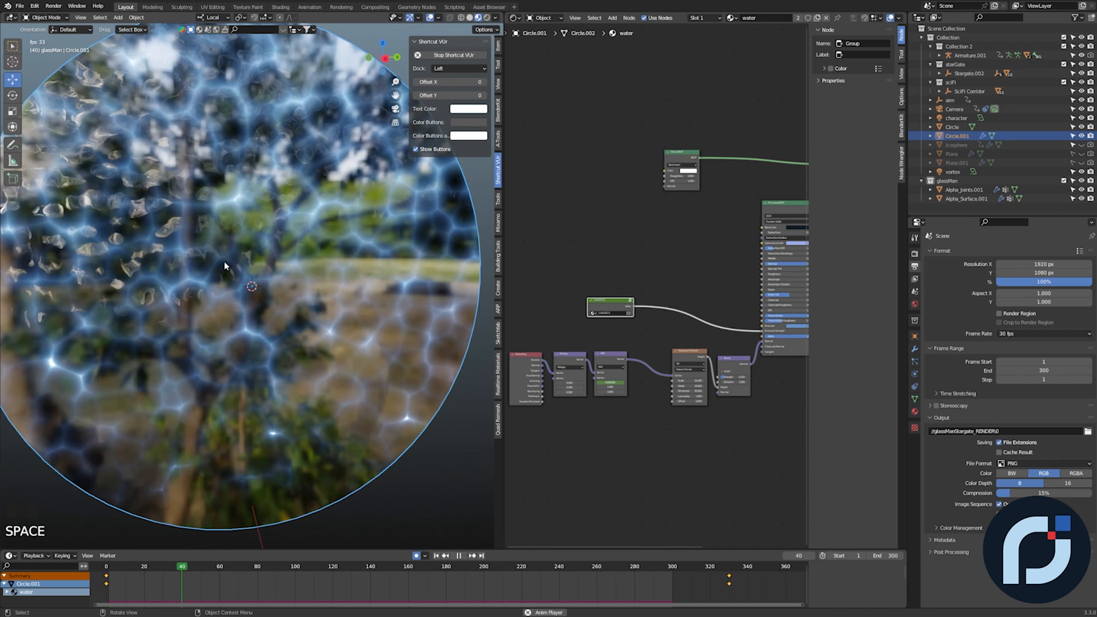
{"action": "scroll", "scroll_direction": "up", "scroll_amount": 3}
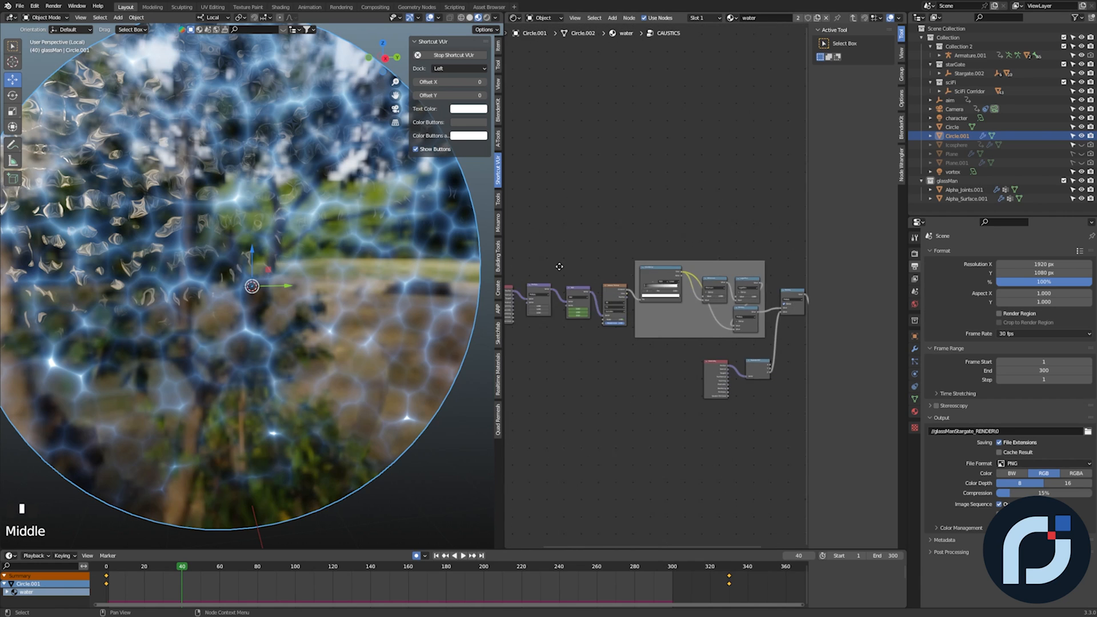
Preview the Musgrave Texture noise alone on the portal circle and play it animating.
{"action": "scroll", "scroll_direction": "up", "scroll_amount": 3}
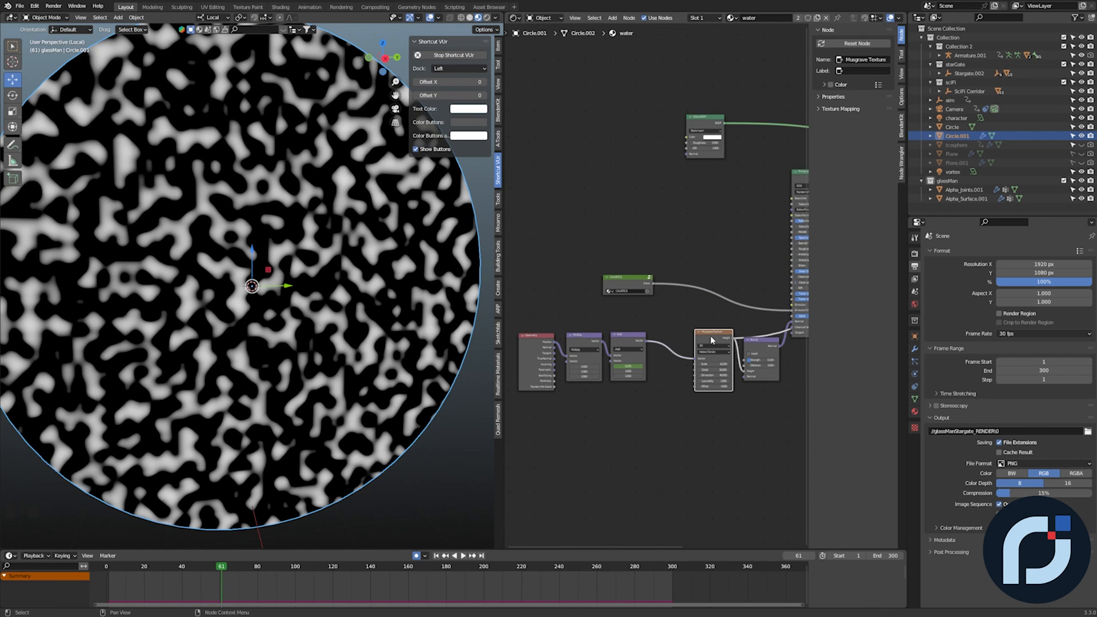
{"action": "key", "text": "space"}
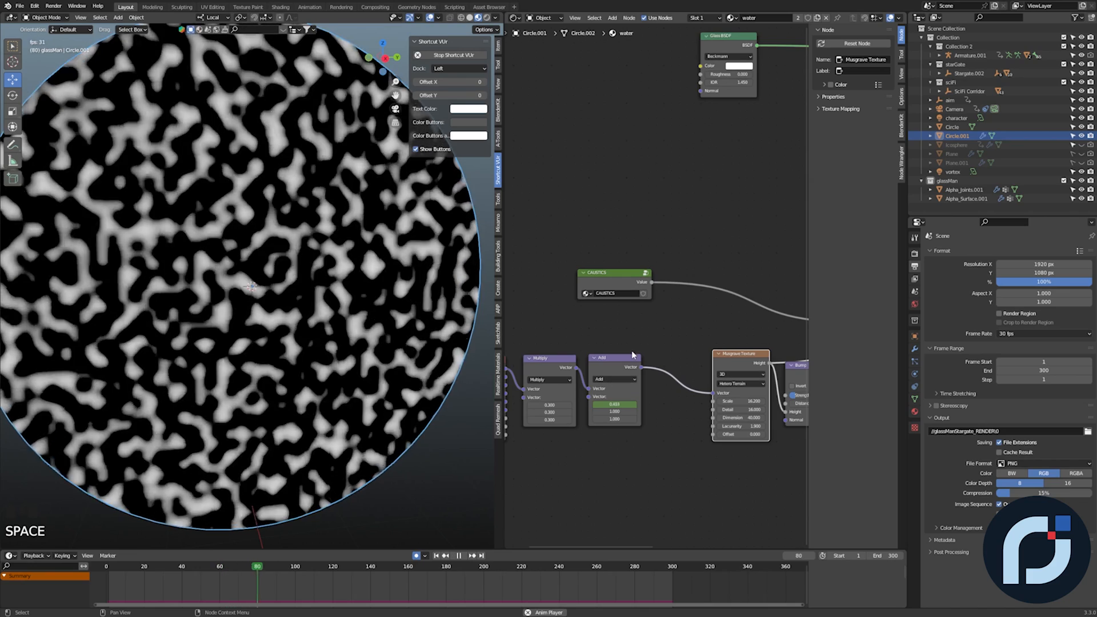